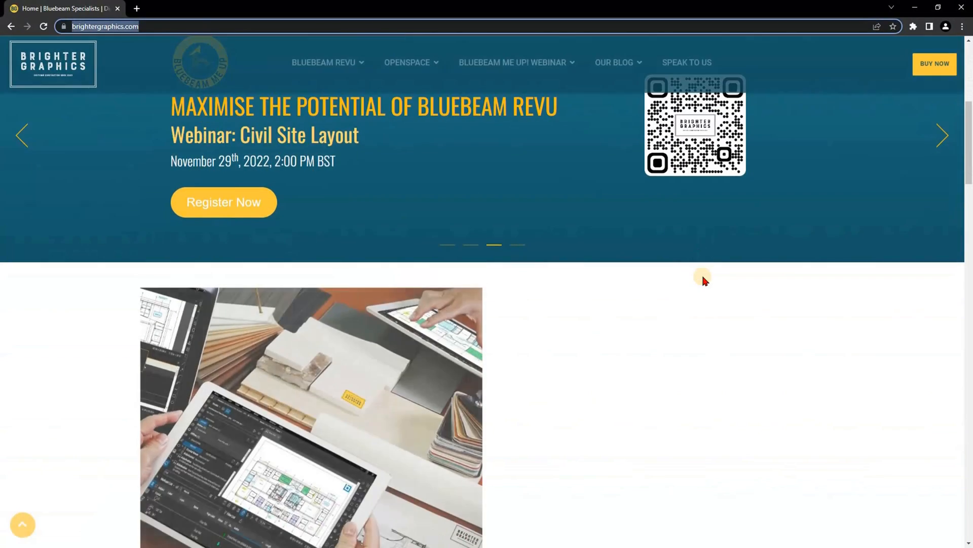
Reach the DOWNLOAD TRIAL NOW link on the Brighter Graphics homepage and follow it to the Bluebeam trial page
scroll("down", 3)
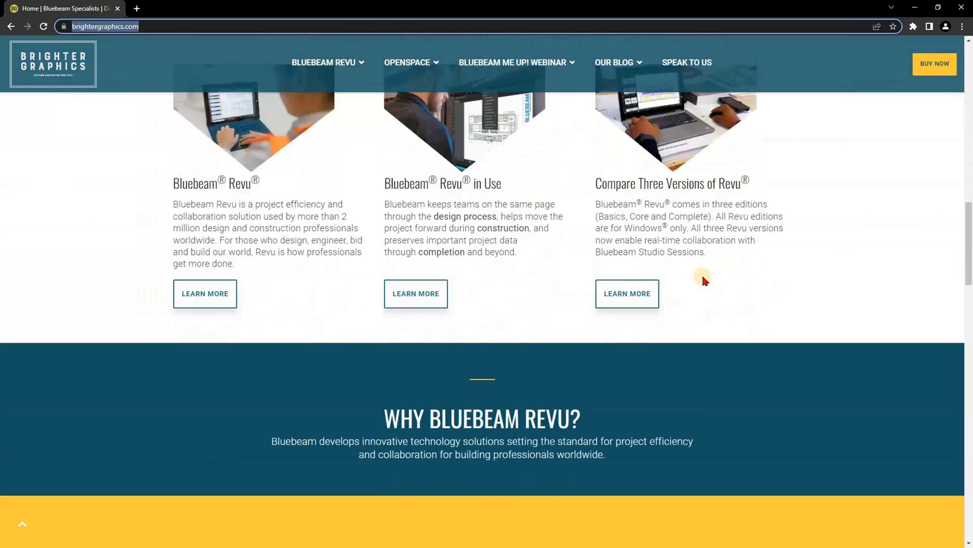
scroll("down", 3)
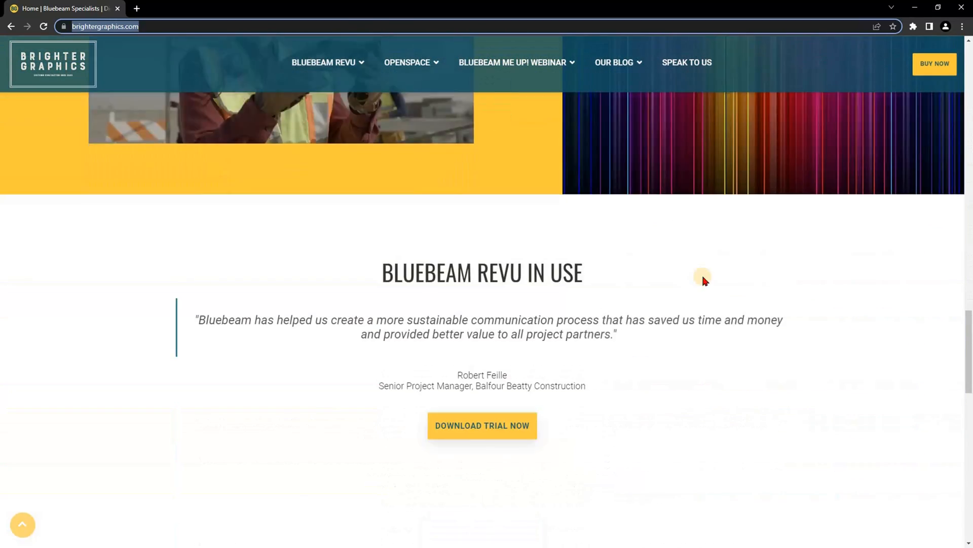
left_click(481, 425)
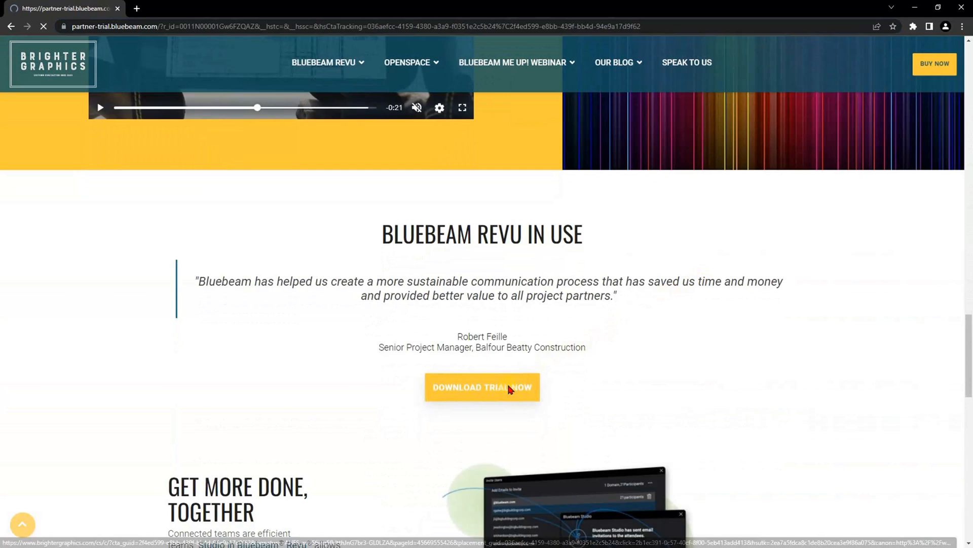
left_click(482, 387)
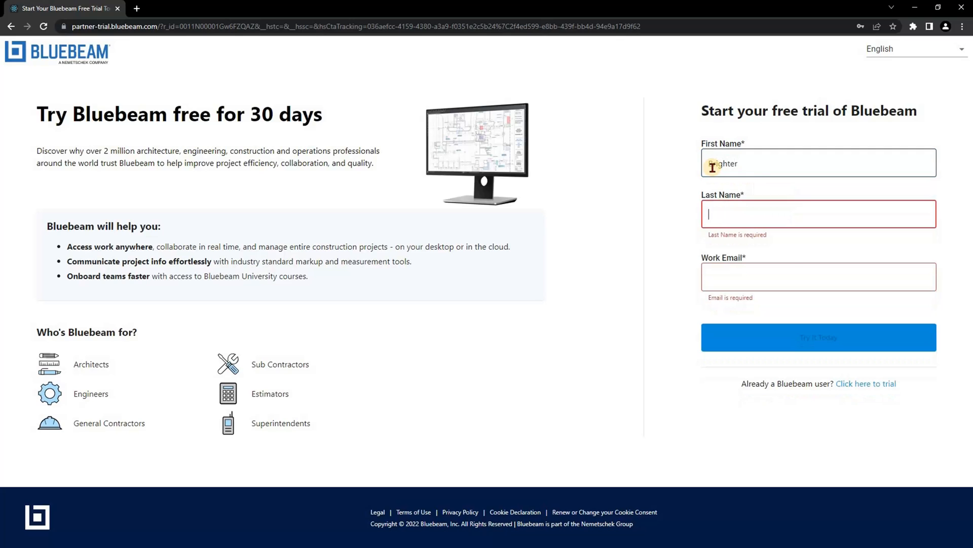
type("Graphics")
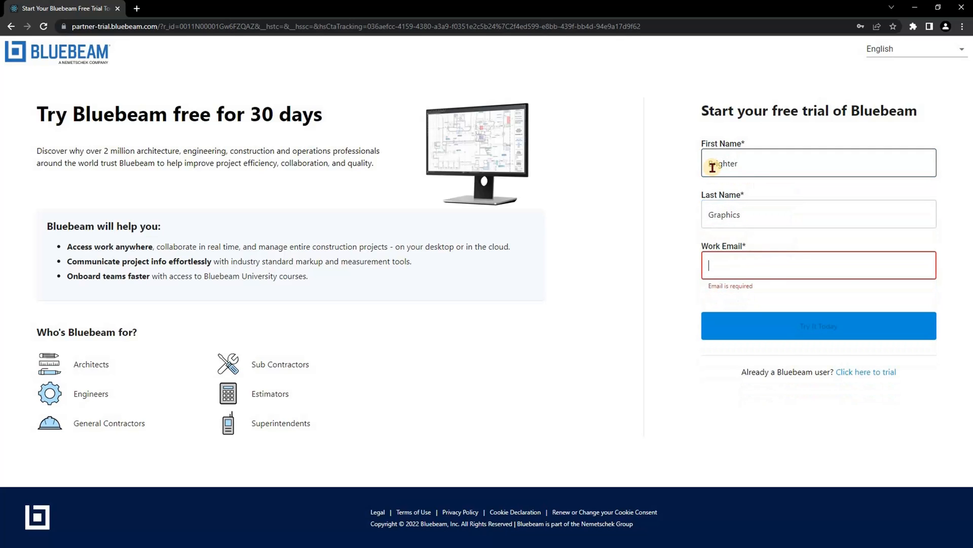
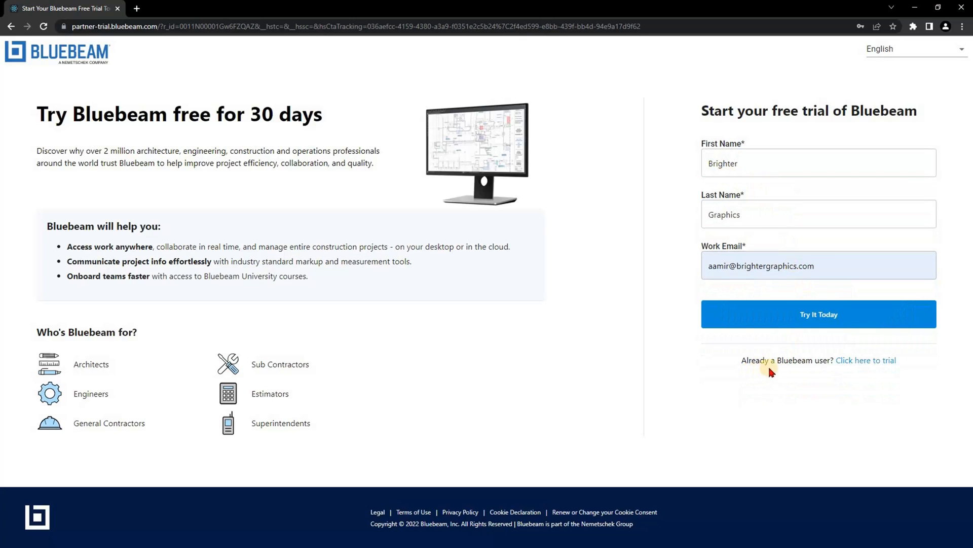
mouse_move(883, 361)
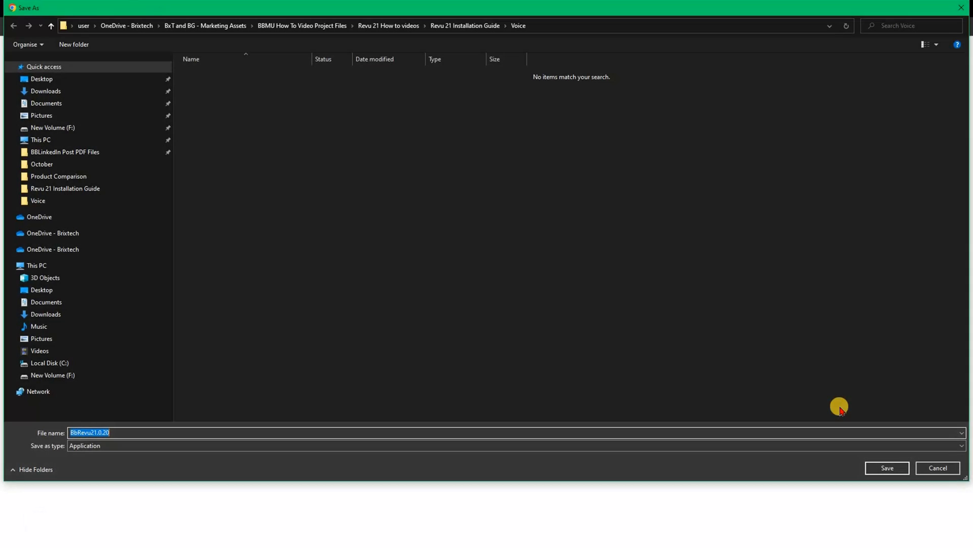
Choose Desktop as the destination for the BbRevu21.0.20 installer
left_click(42, 79)
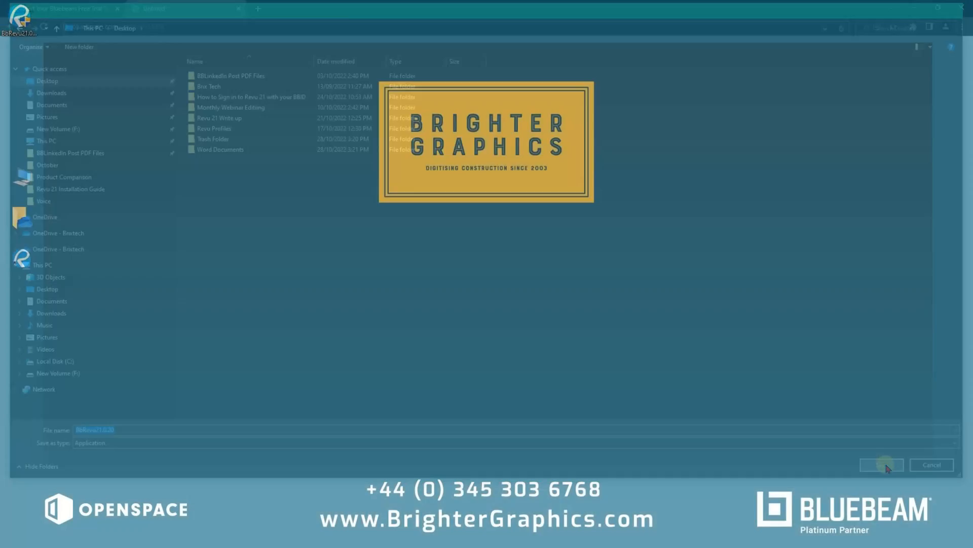
Save the installer, run it from the Desktop and keep the selected installer language
left_click(881, 464)
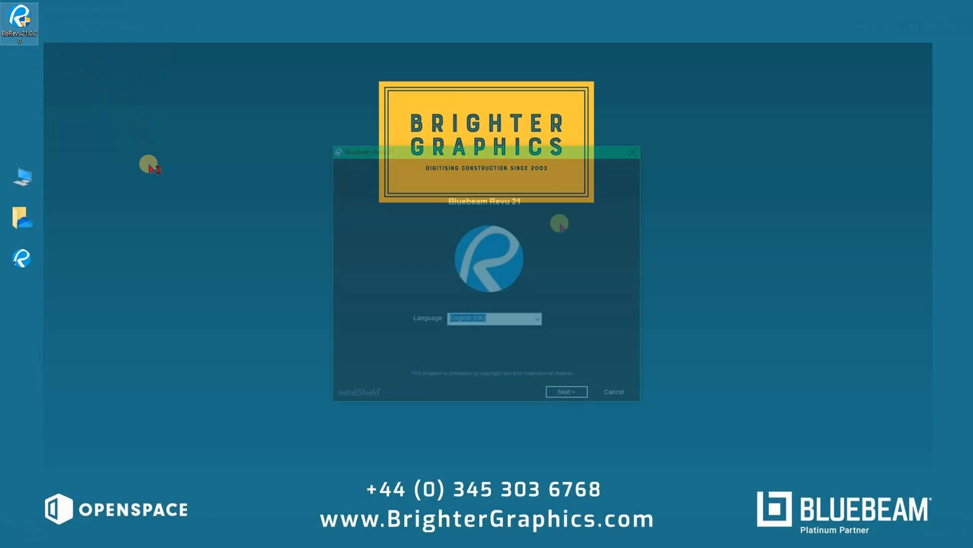
left_click(537, 317)
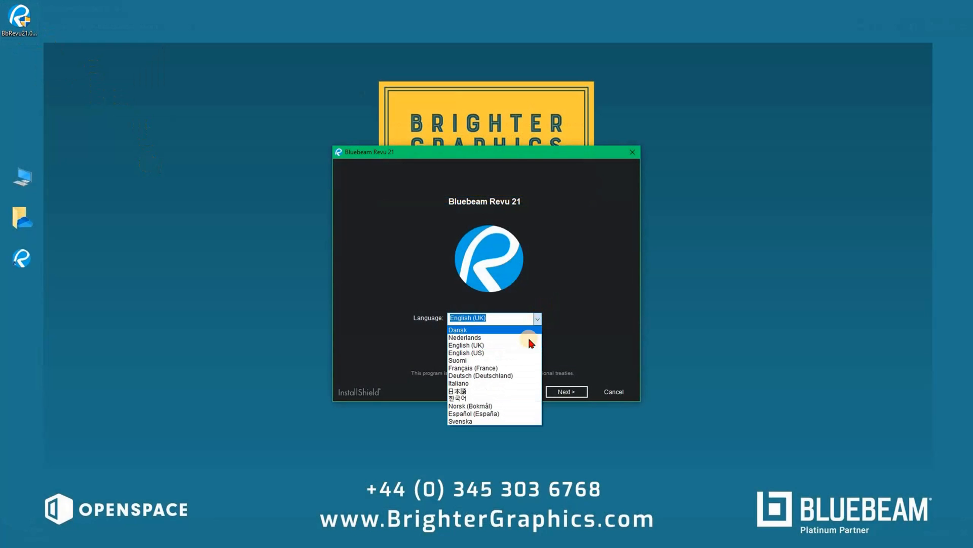
left_click(565, 391)
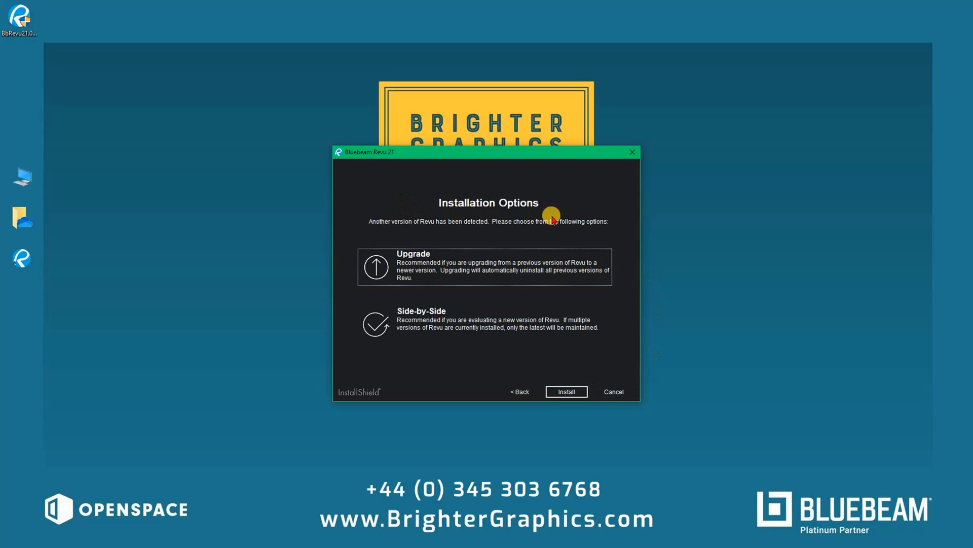
Select Side-by-Side so Revu 21 installs alongside the existing version
left_click(385, 266)
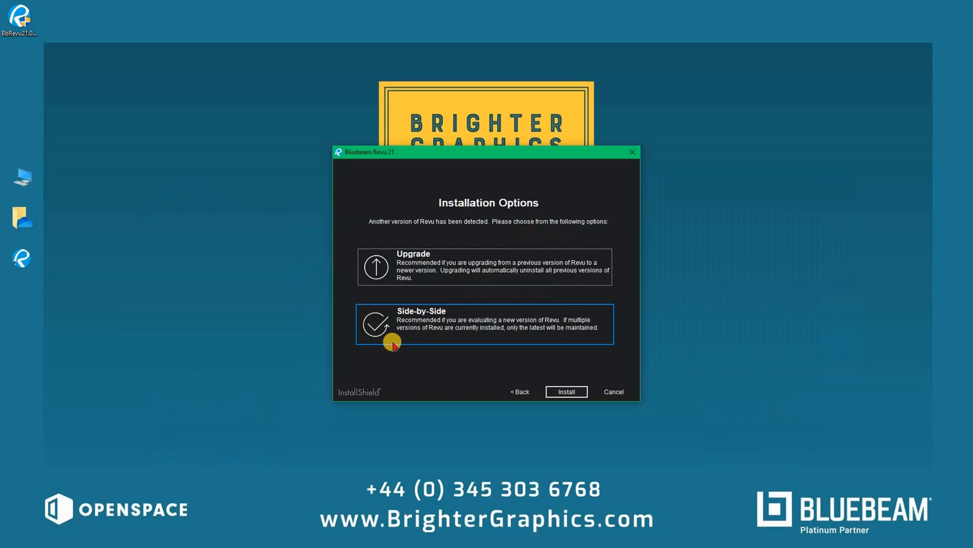
left_click(566, 391)
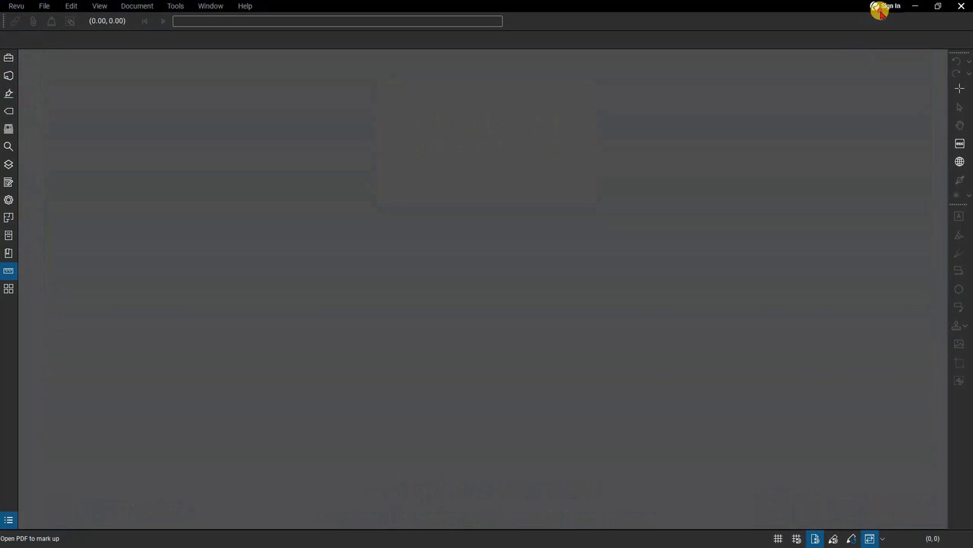
left_click(889, 7)
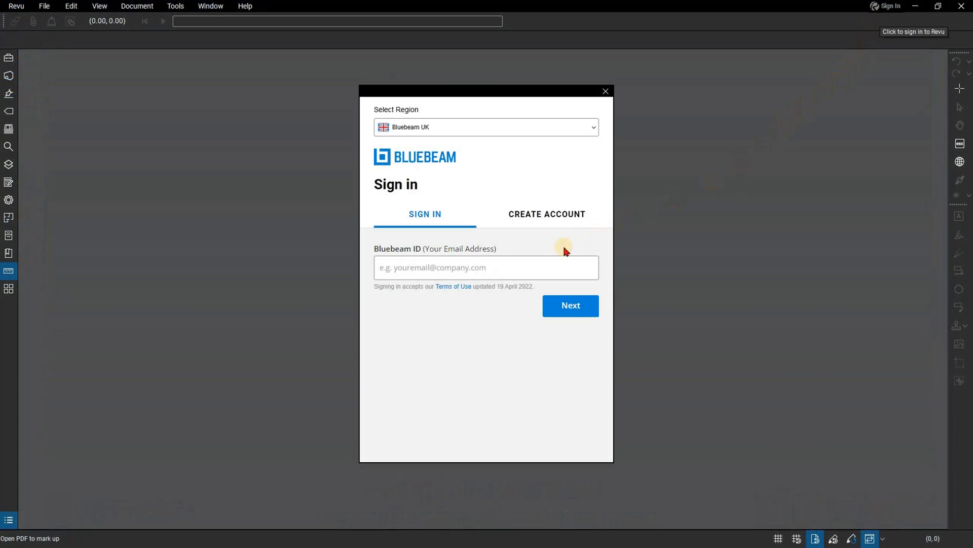
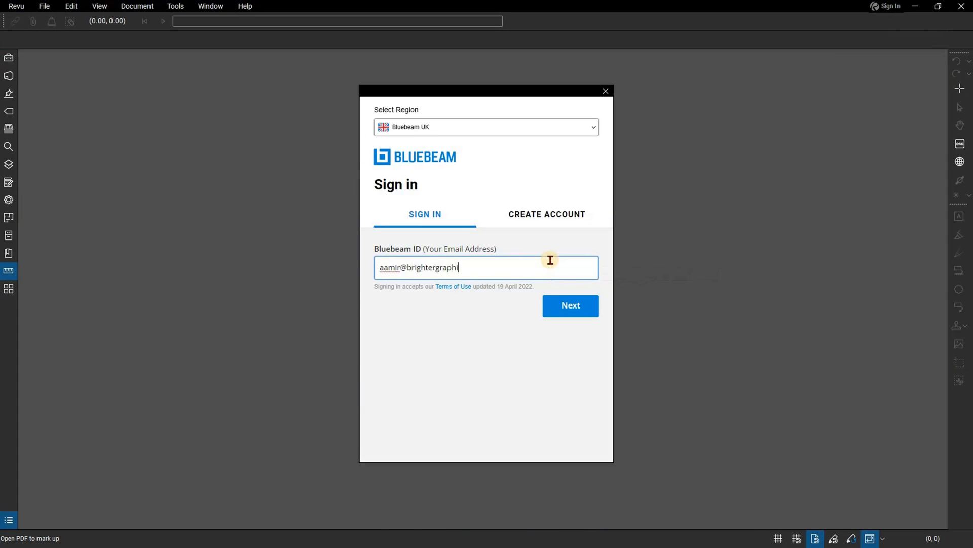
left_click(569, 305)
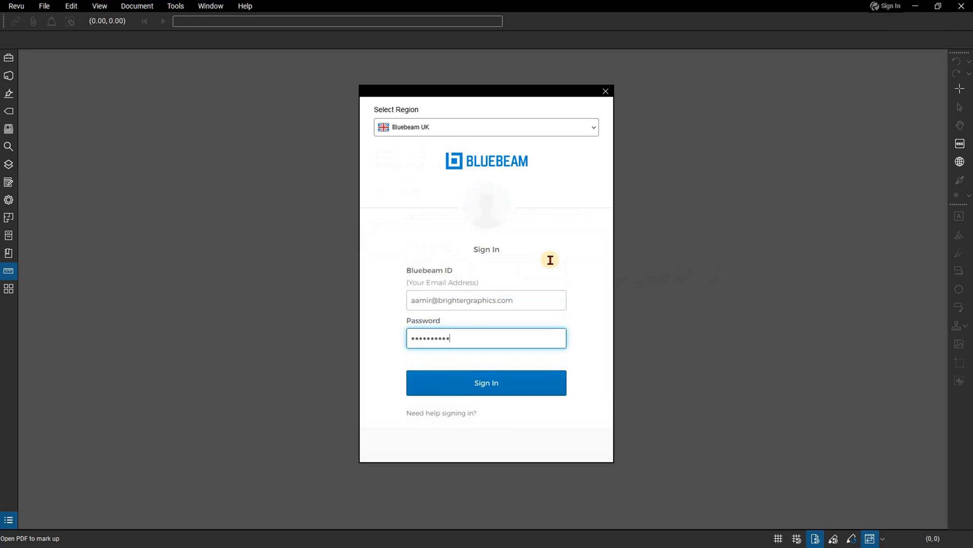
left_click(486, 382)
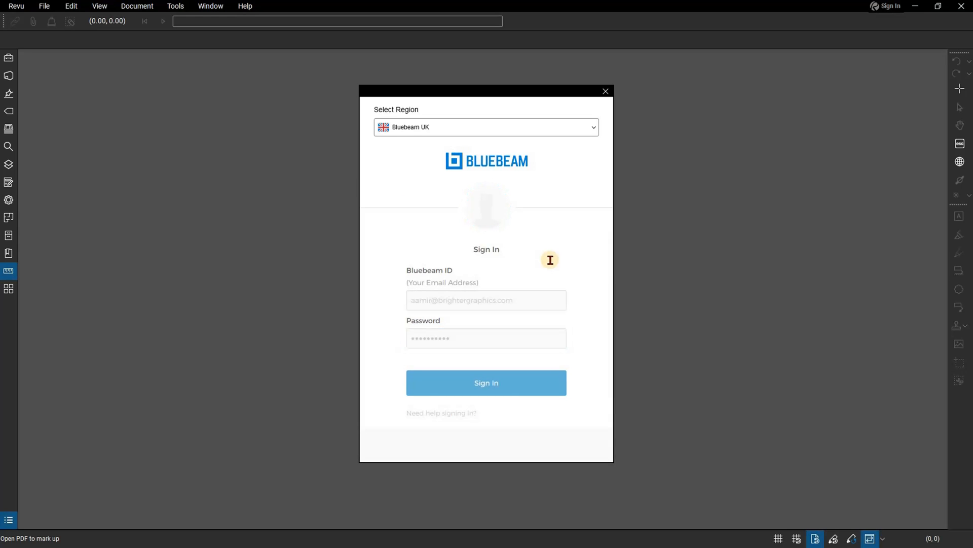
left_click(486, 383)
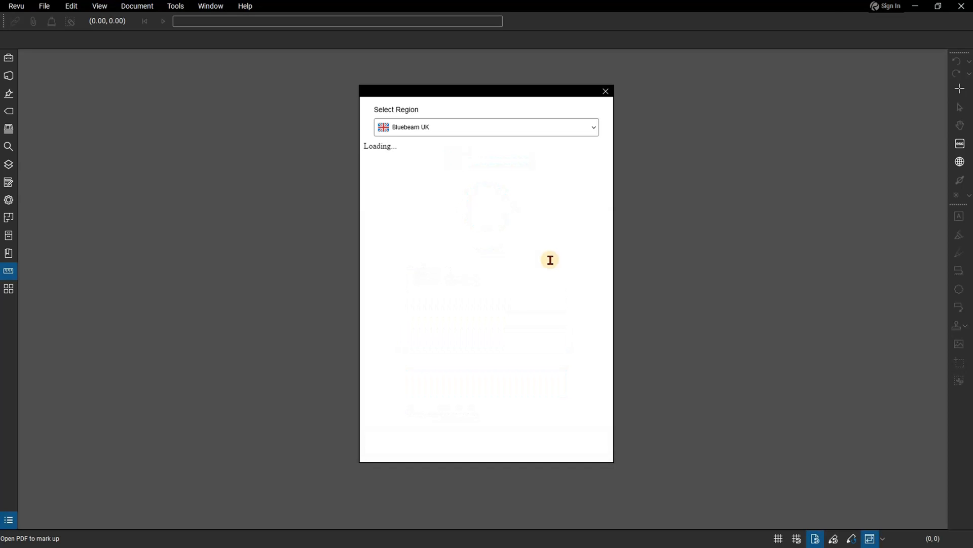